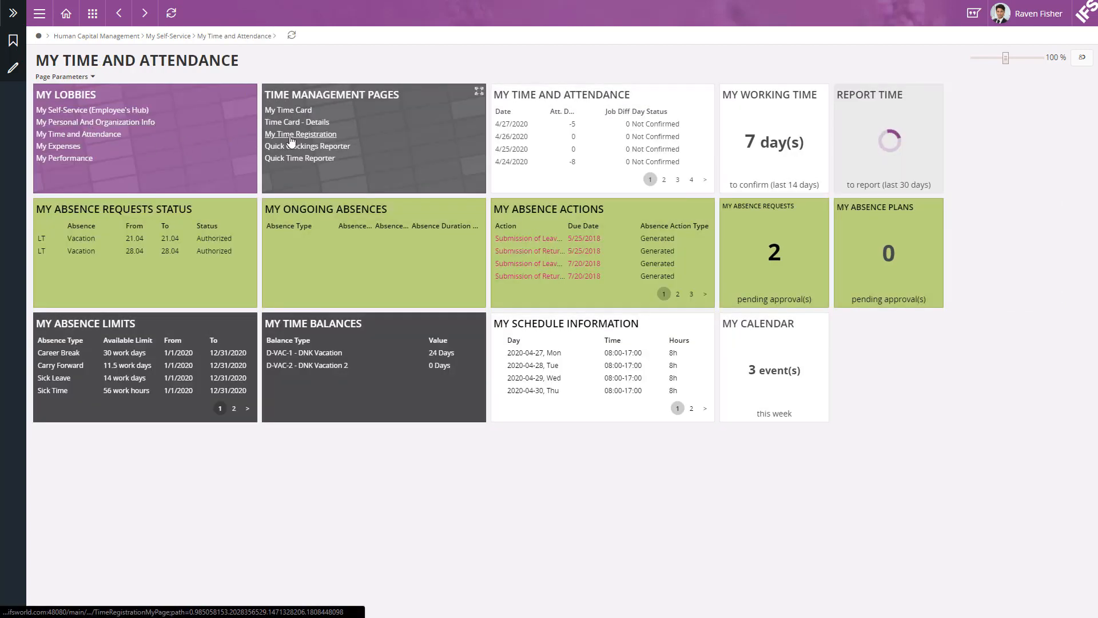
- Open the My Time Registration page showing week 18
left_click(300, 133)
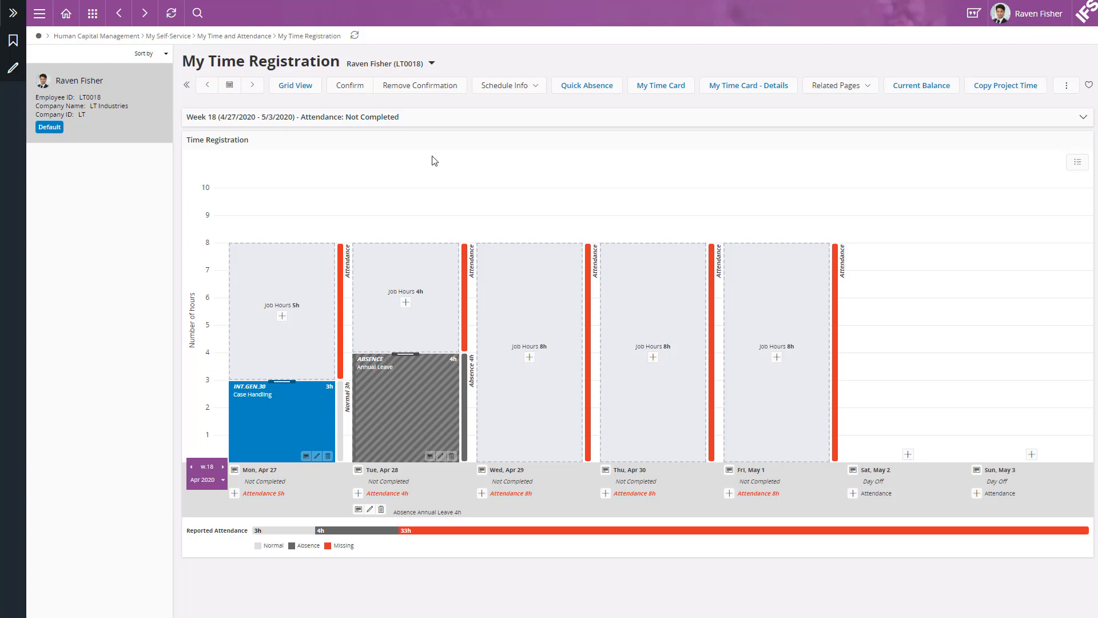
mouse_move(148, 371)
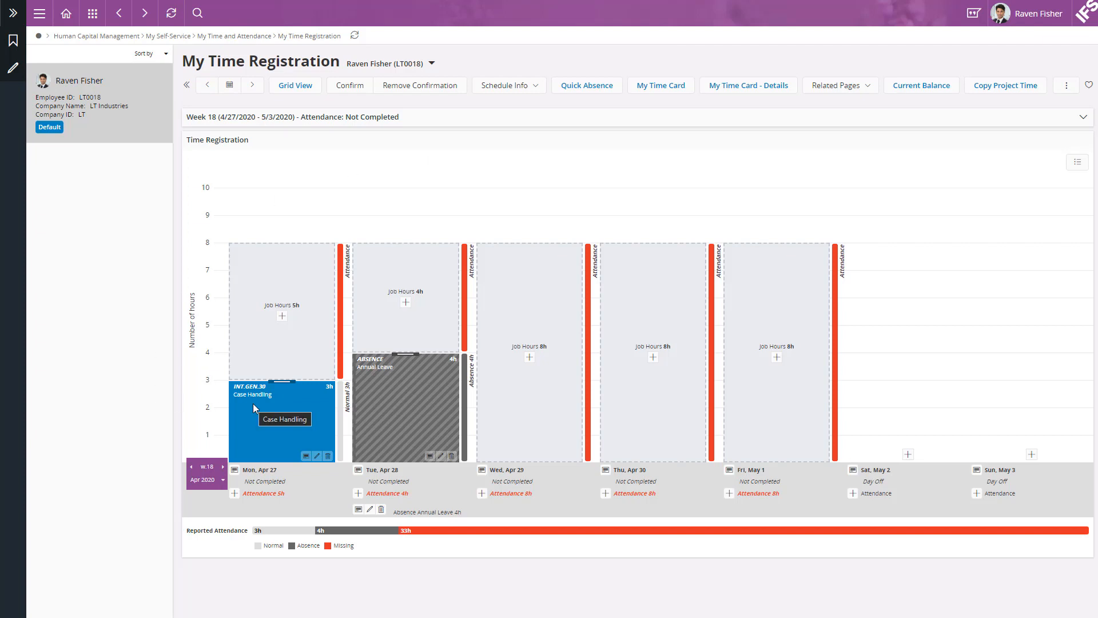
mouse_move(275, 324)
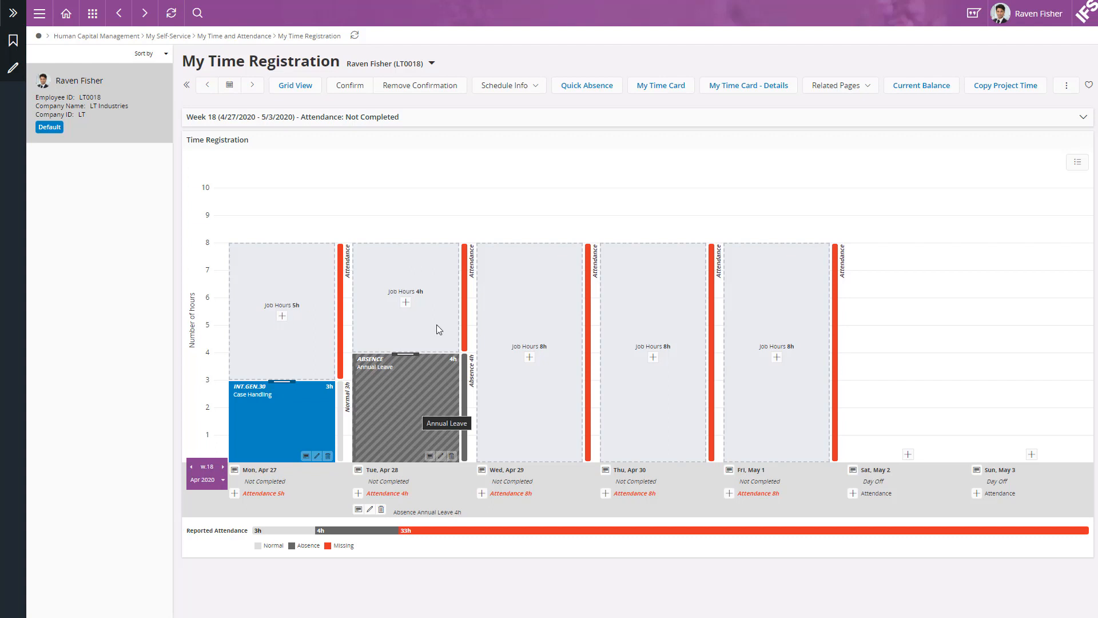
mouse_move(408, 171)
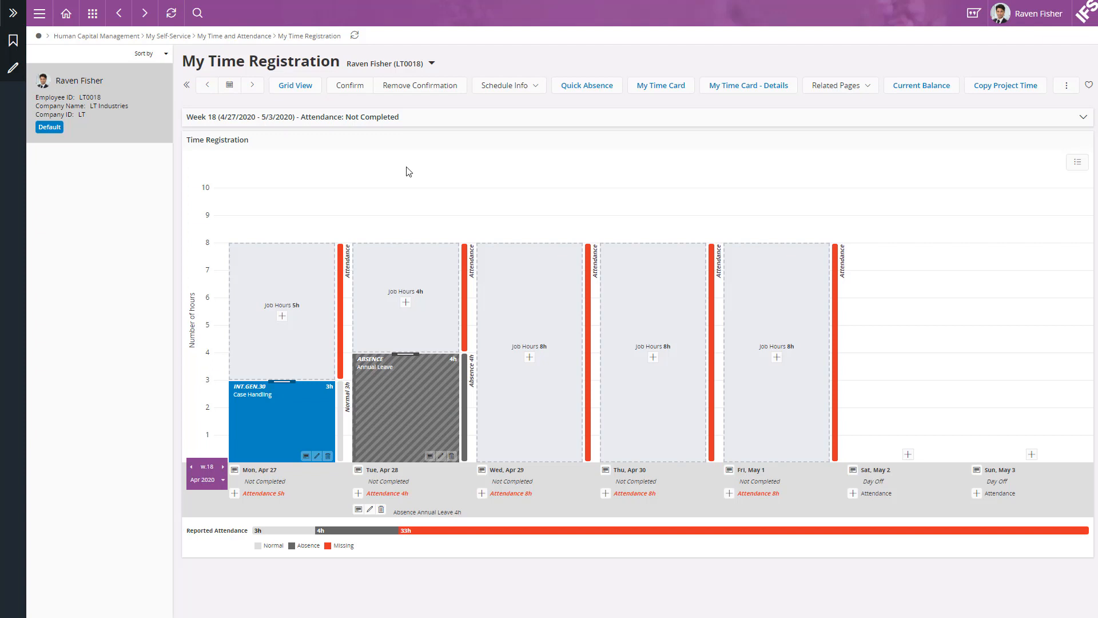
mouse_move(315, 258)
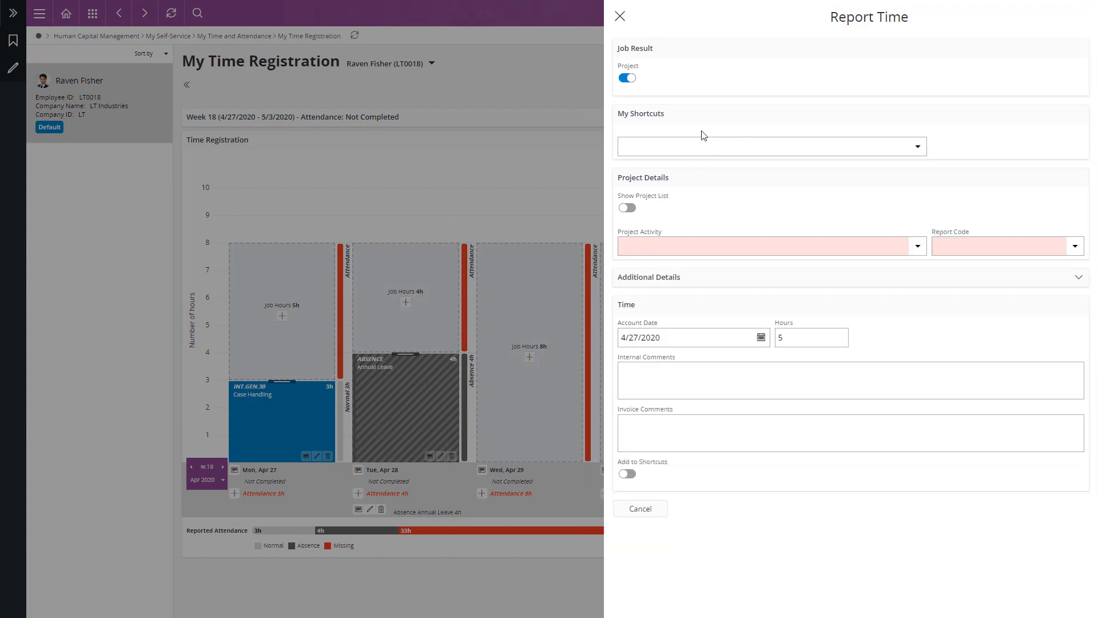
- Report 3 hours of Consulting Support on April 27 via My Shortcuts
left_click(768, 146)
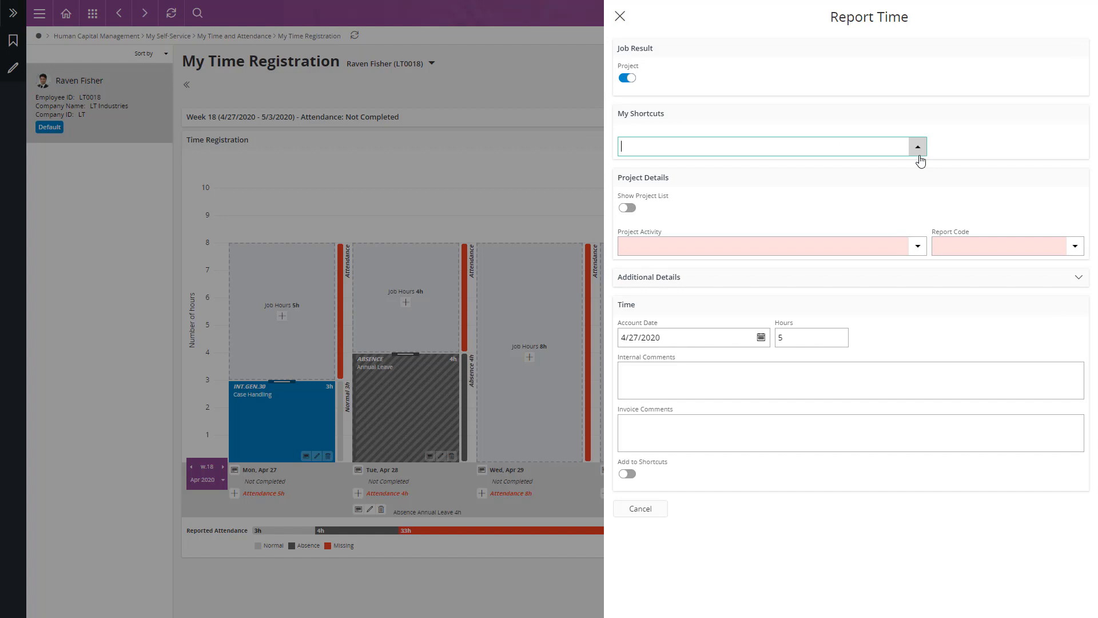
left_click(917, 146)
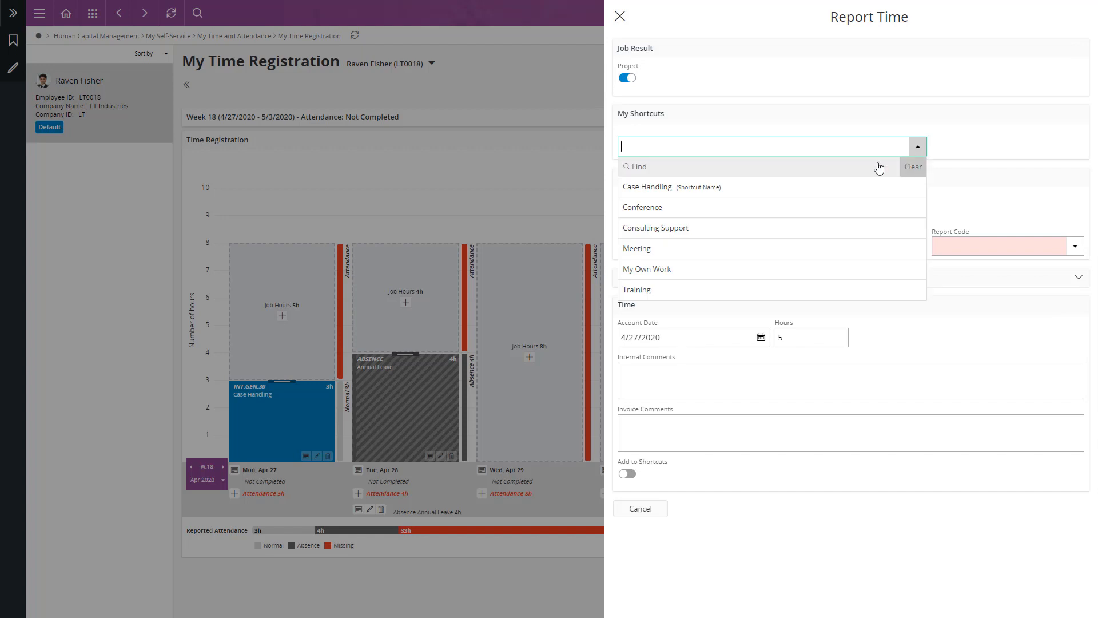
left_click(655, 228)
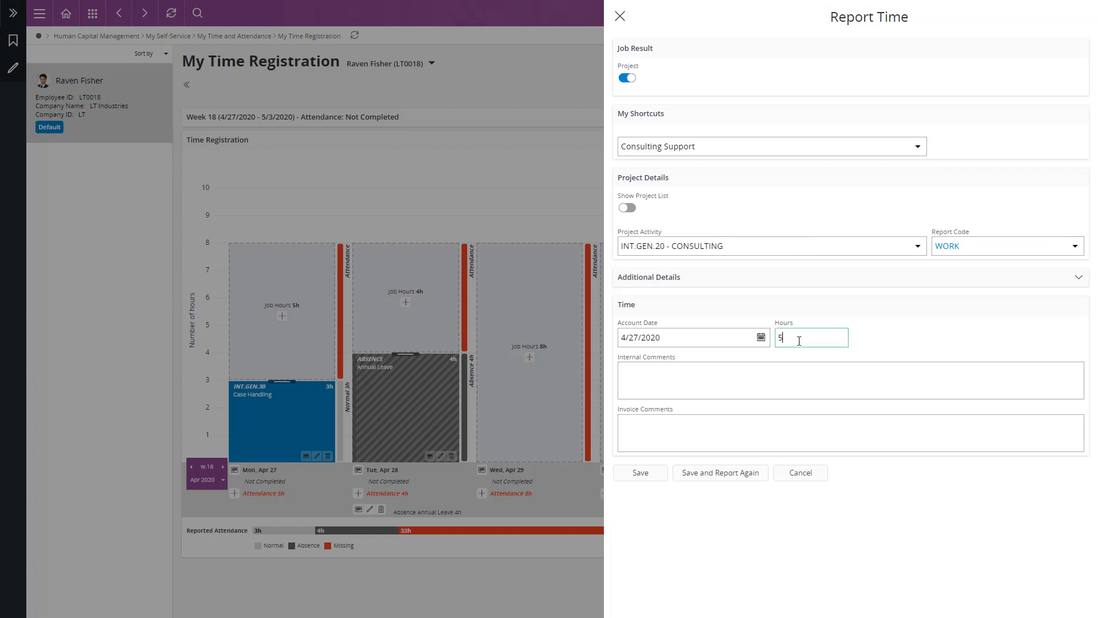
type("3")
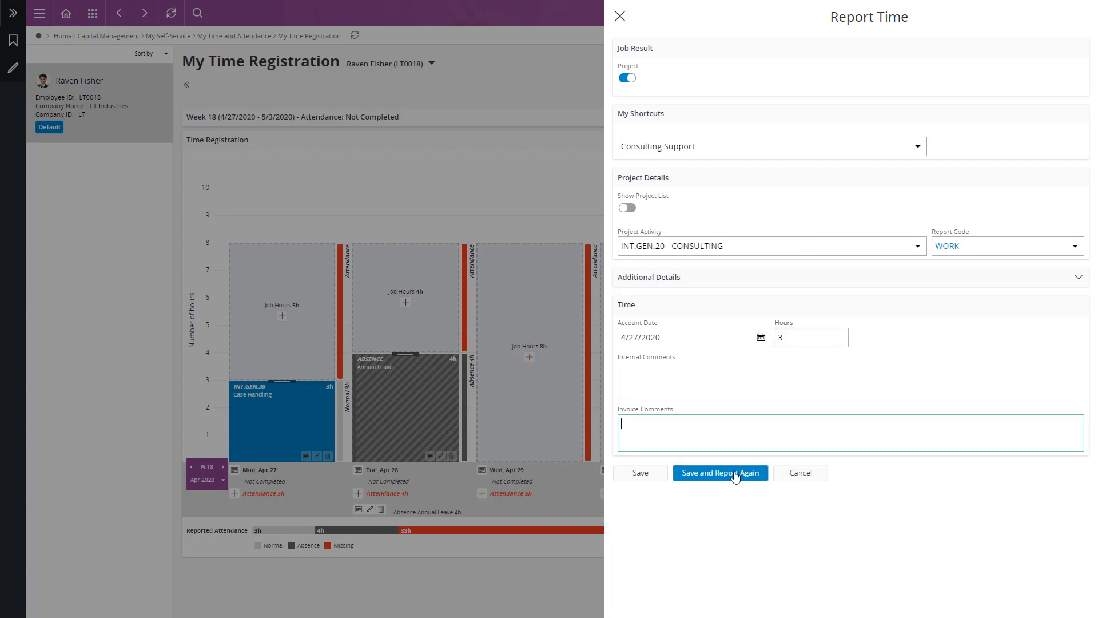
mouse_move(721, 472)
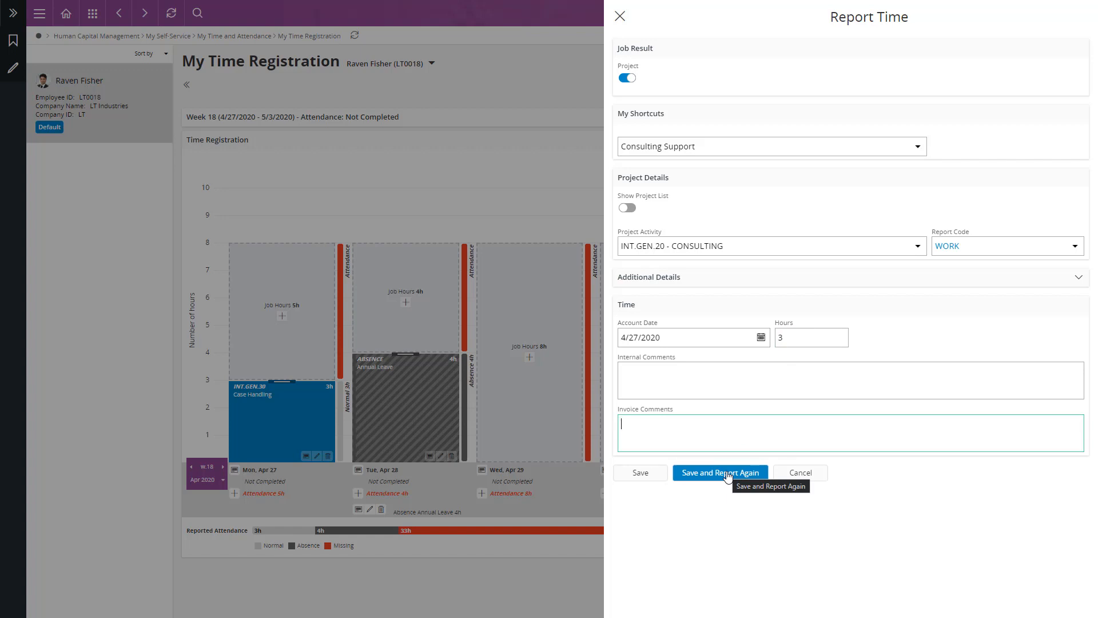
left_click(719, 471)
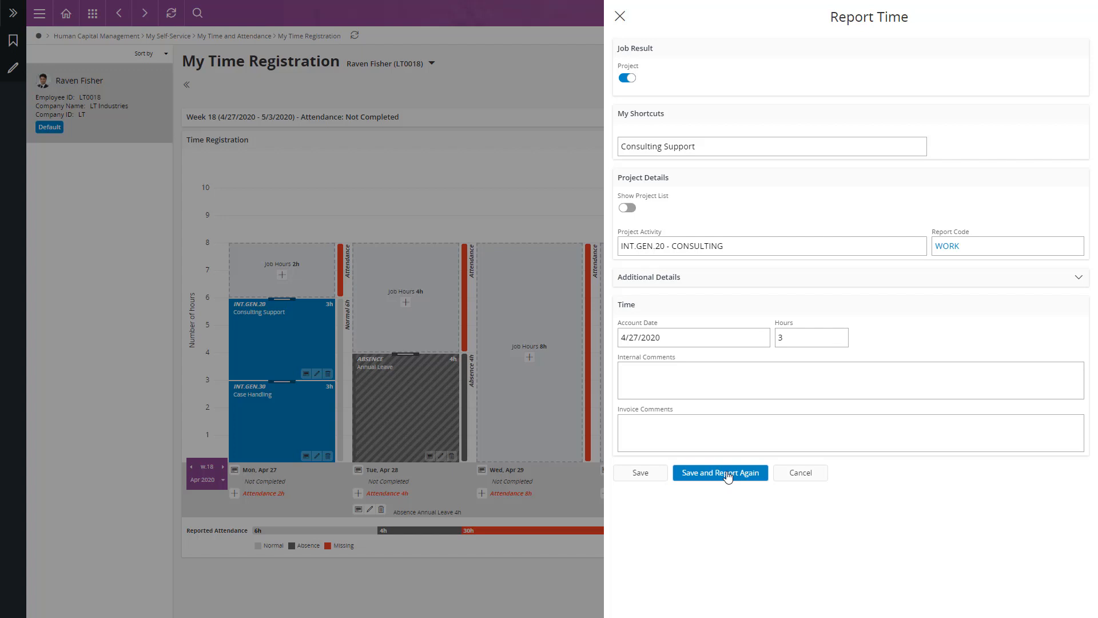
- Report 2 hours of Meeting on April 27 and save
left_click(720, 472)
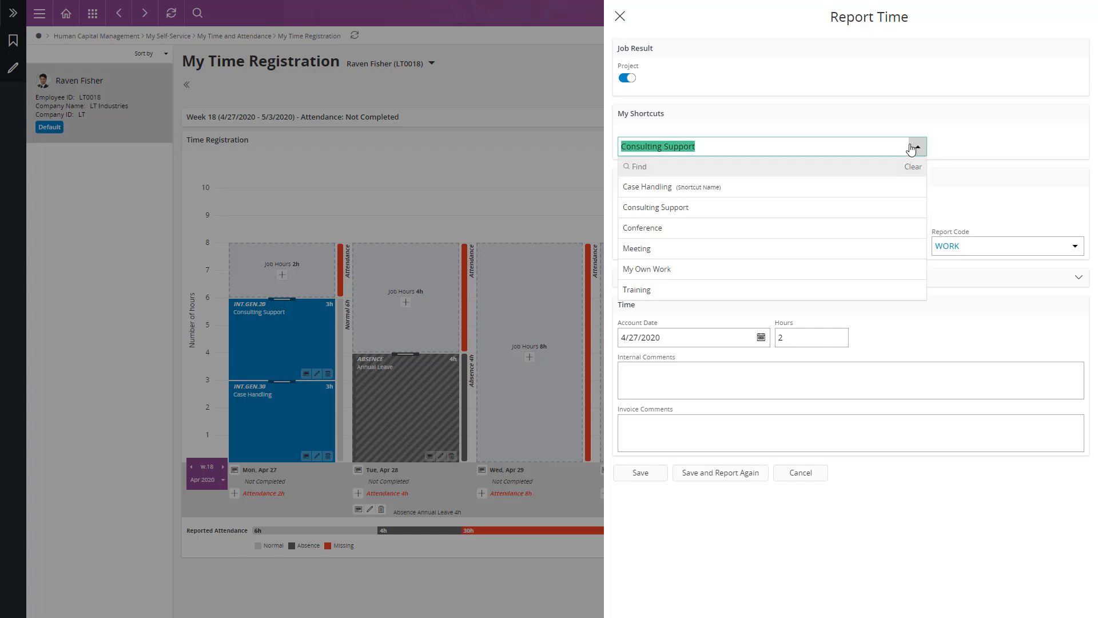
left_click(636, 248)
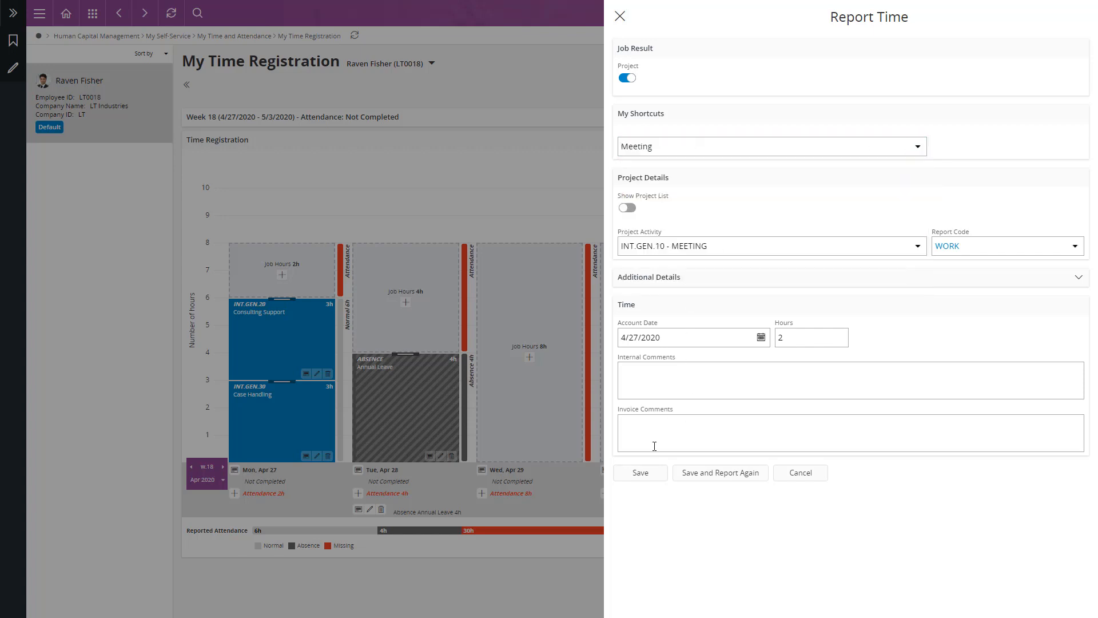
left_click(639, 472)
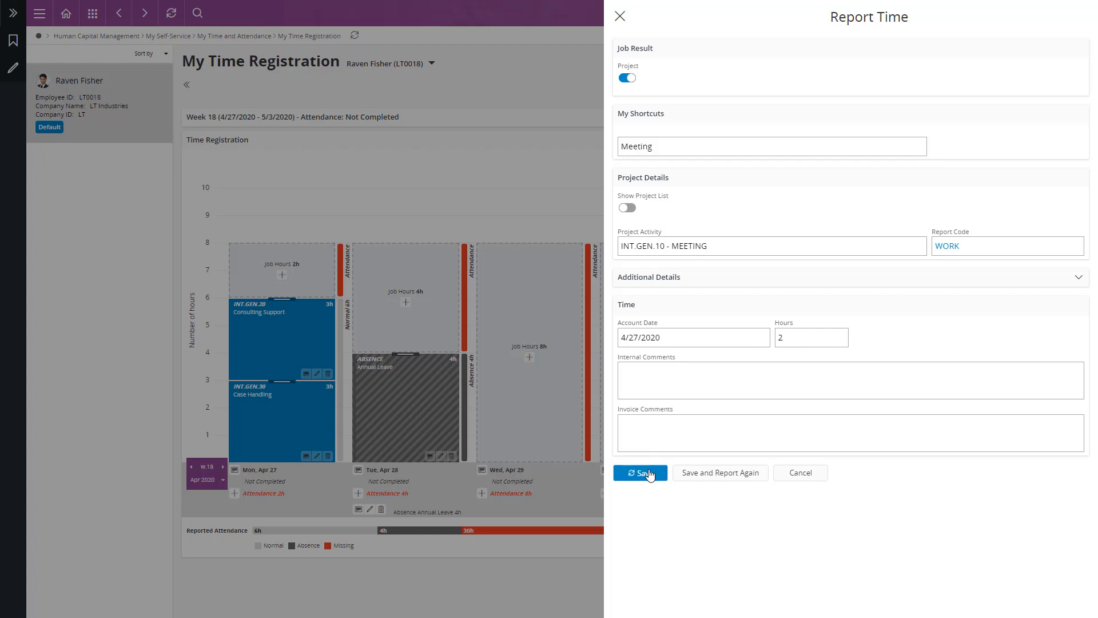
left_click(640, 472)
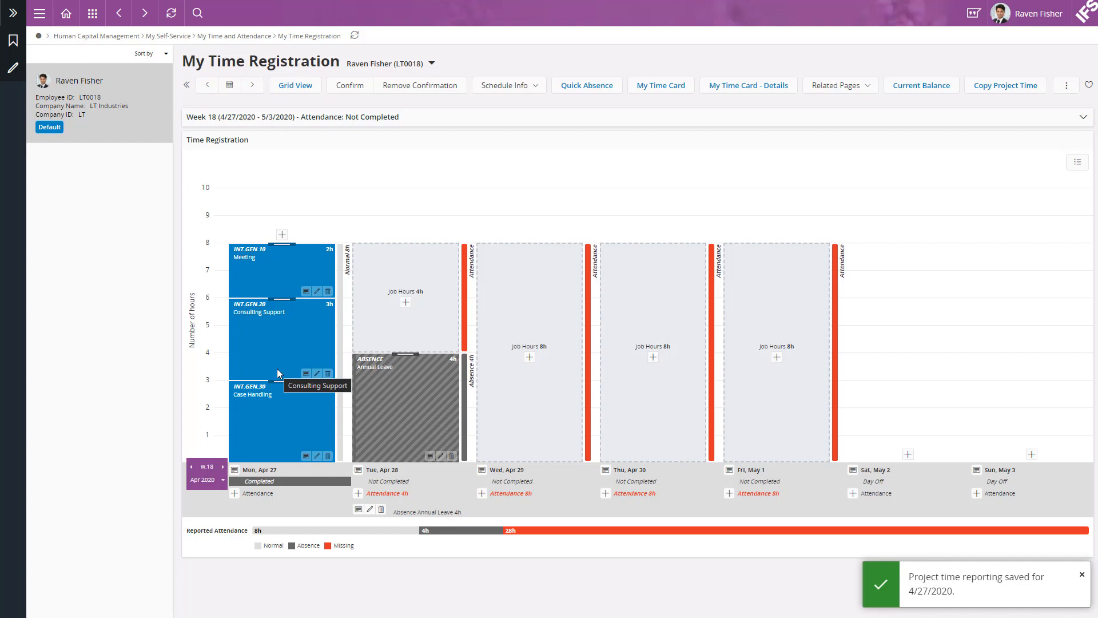
mouse_move(362, 330)
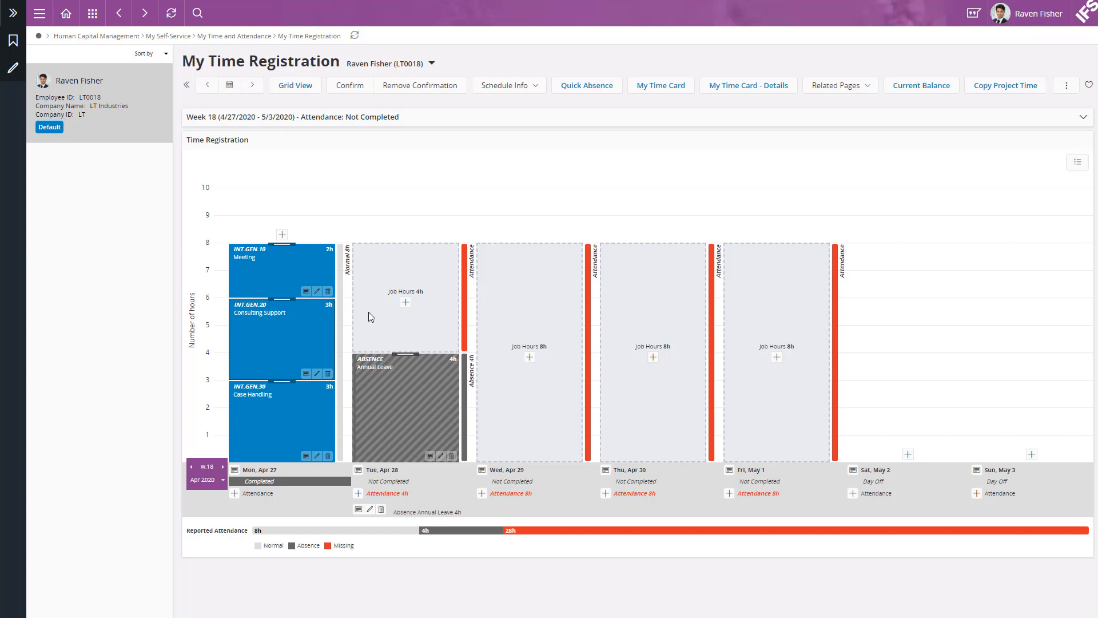
mouse_move(278, 334)
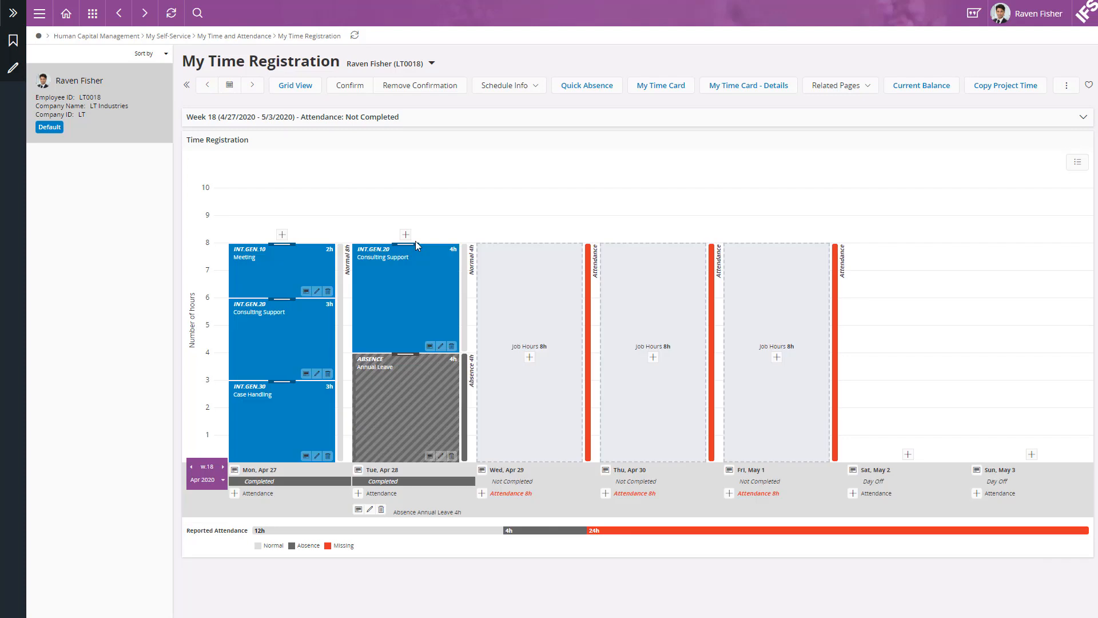
mouse_move(427, 222)
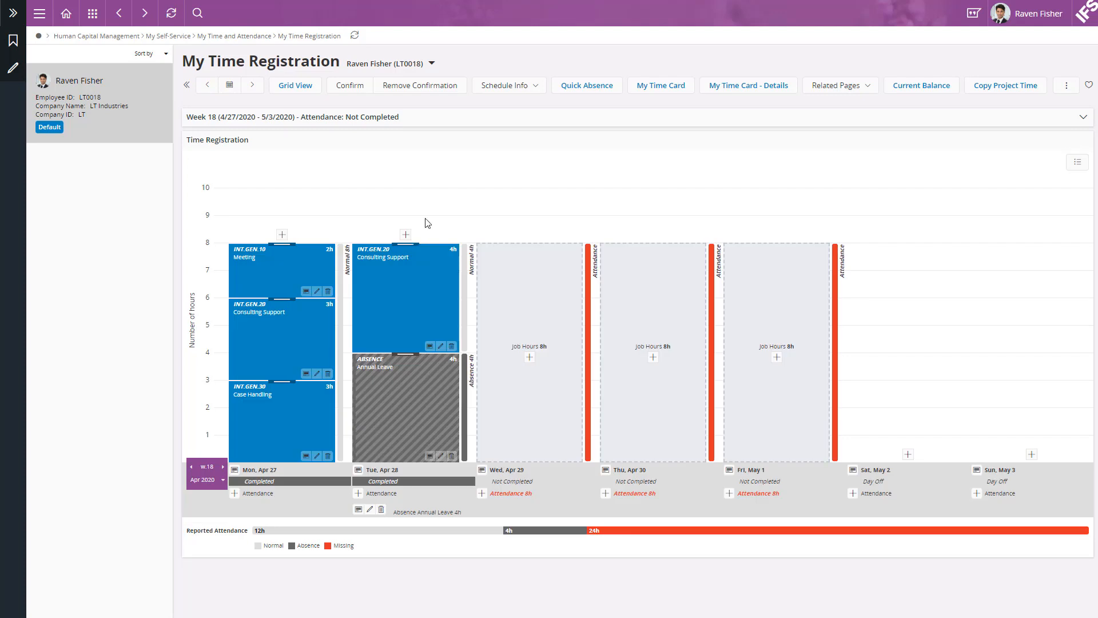
mouse_move(298, 429)
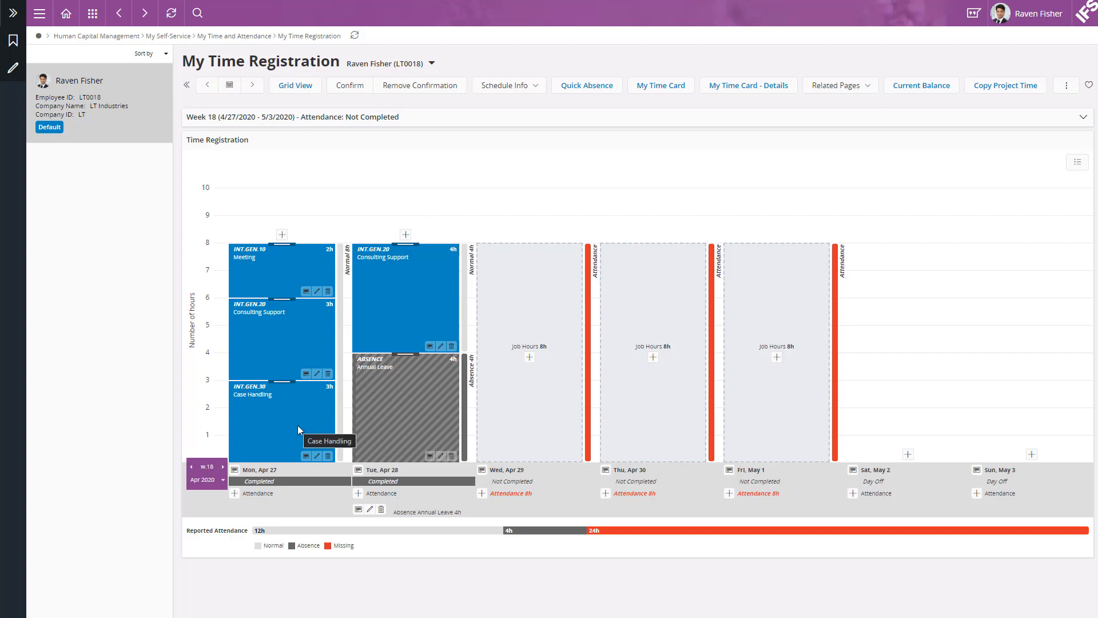
mouse_move(545, 368)
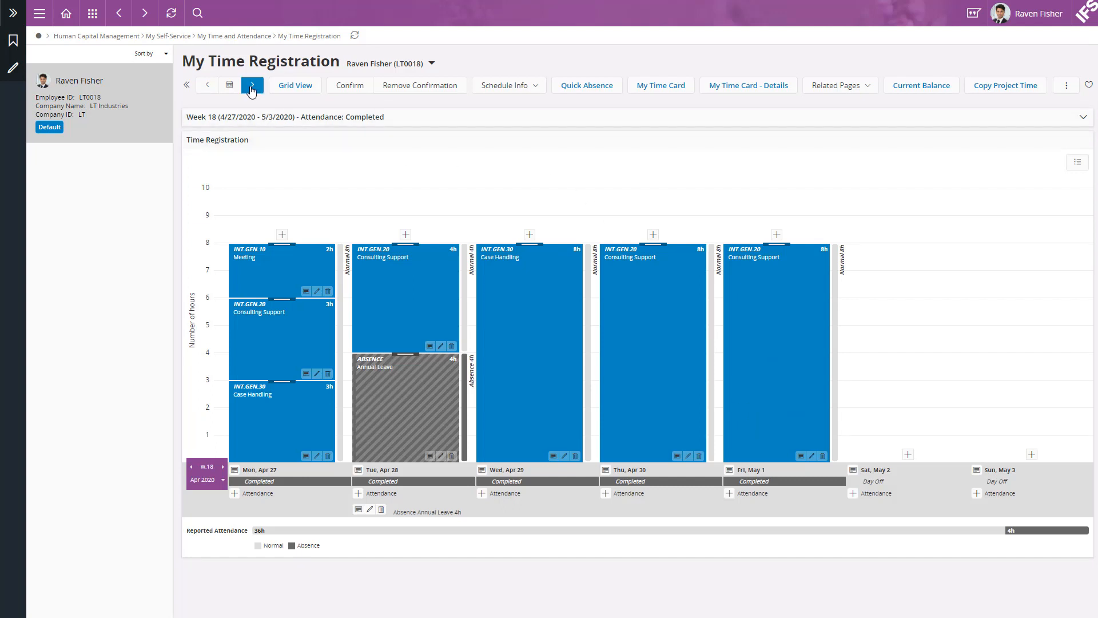
- Show the empty week 19 and bring up Copy Project Time
left_click(252, 85)
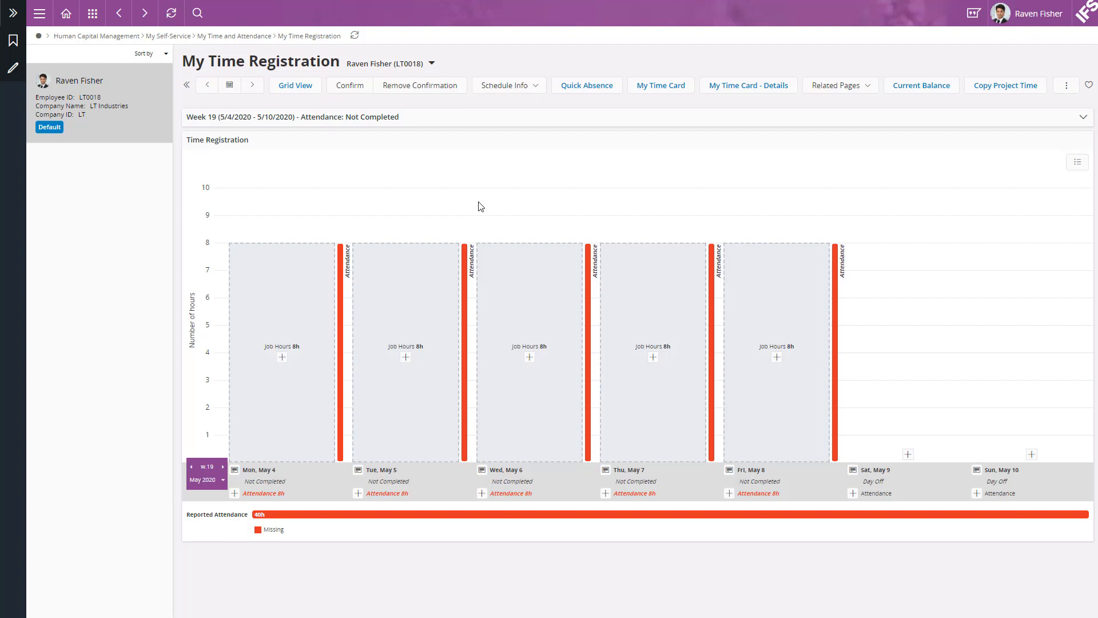
mouse_move(1043, 110)
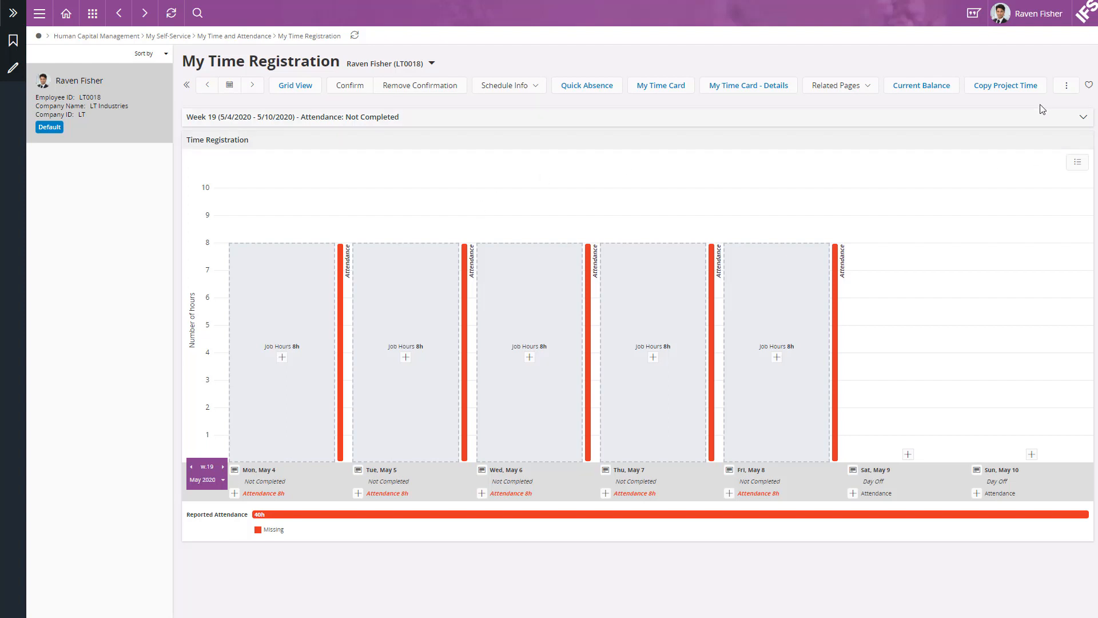
left_click(1005, 85)
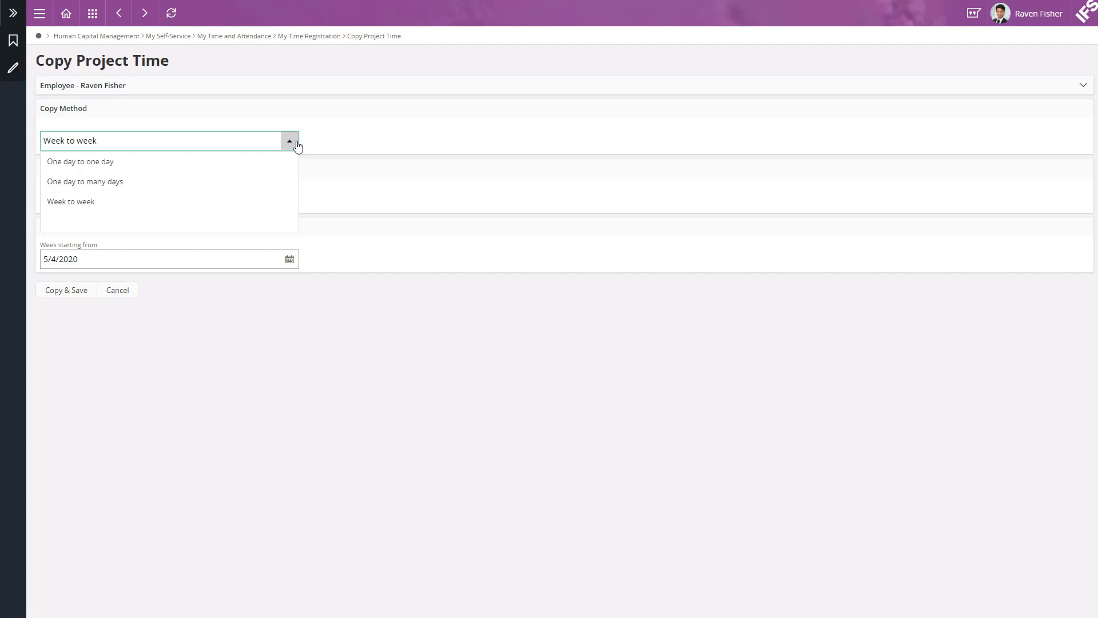
- Copy week to week from 4/27/2020 into 5/4/2020 and save
left_click(71, 202)
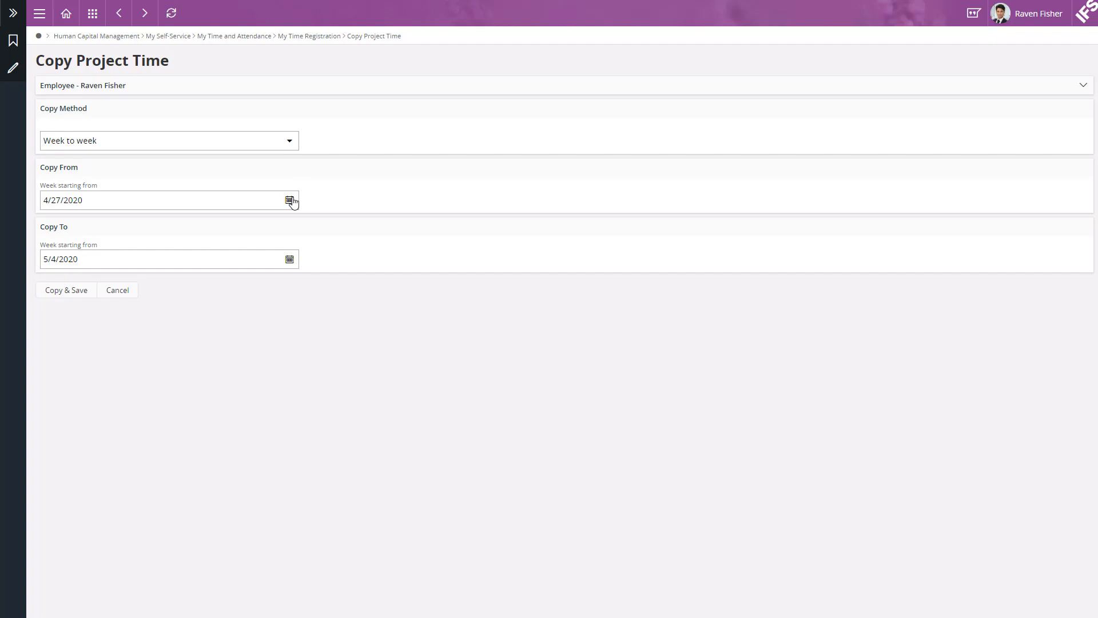
mouse_move(292, 259)
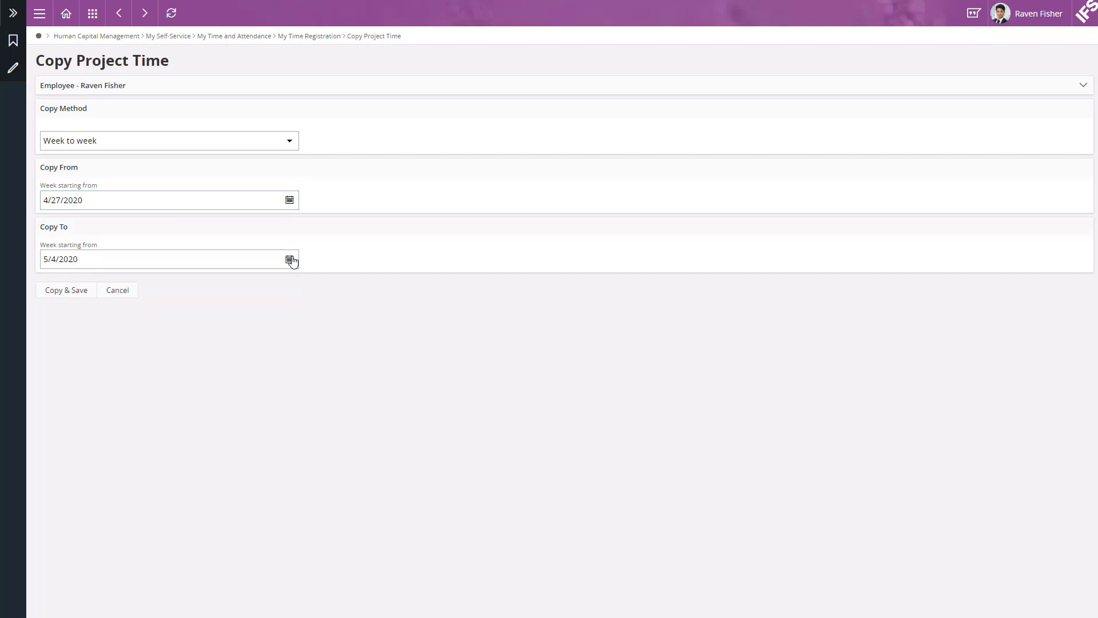
left_click(289, 259)
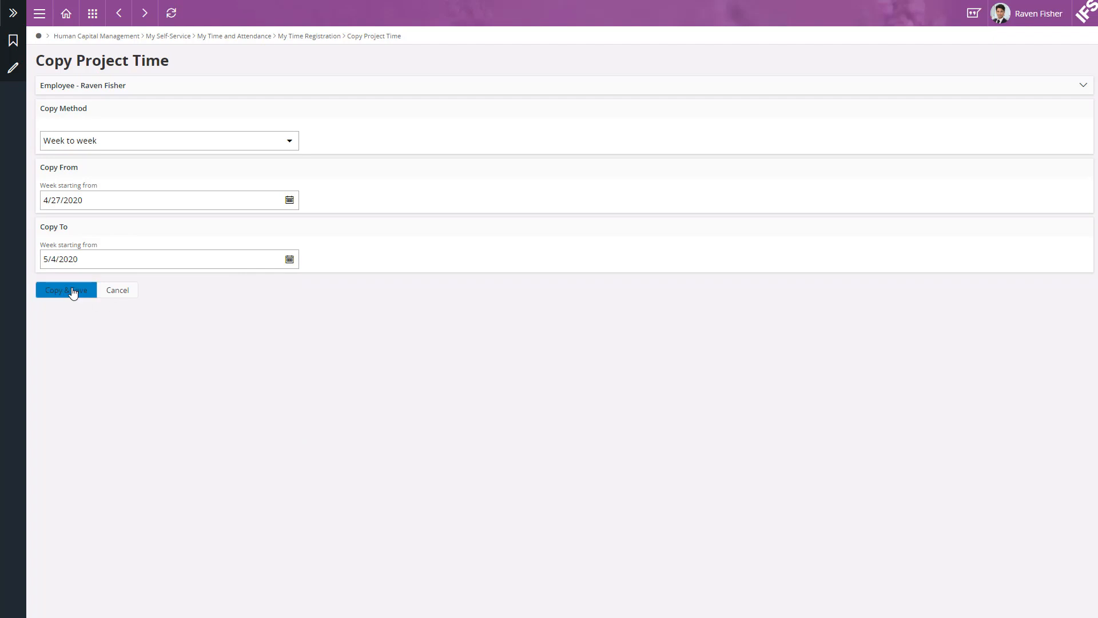
left_click(66, 290)
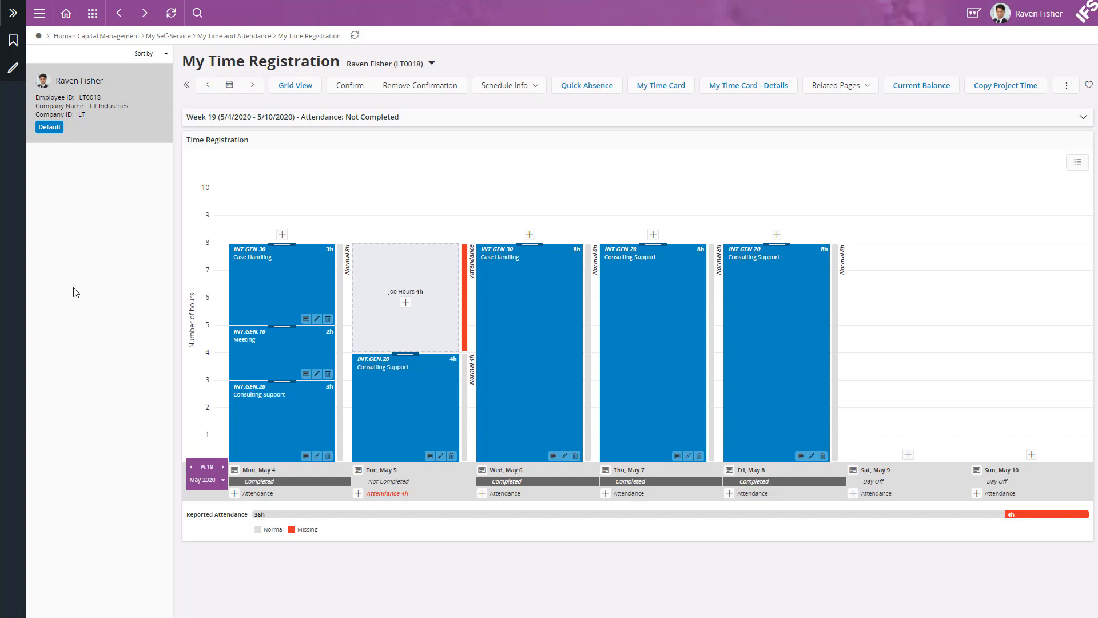
mouse_move(412, 343)
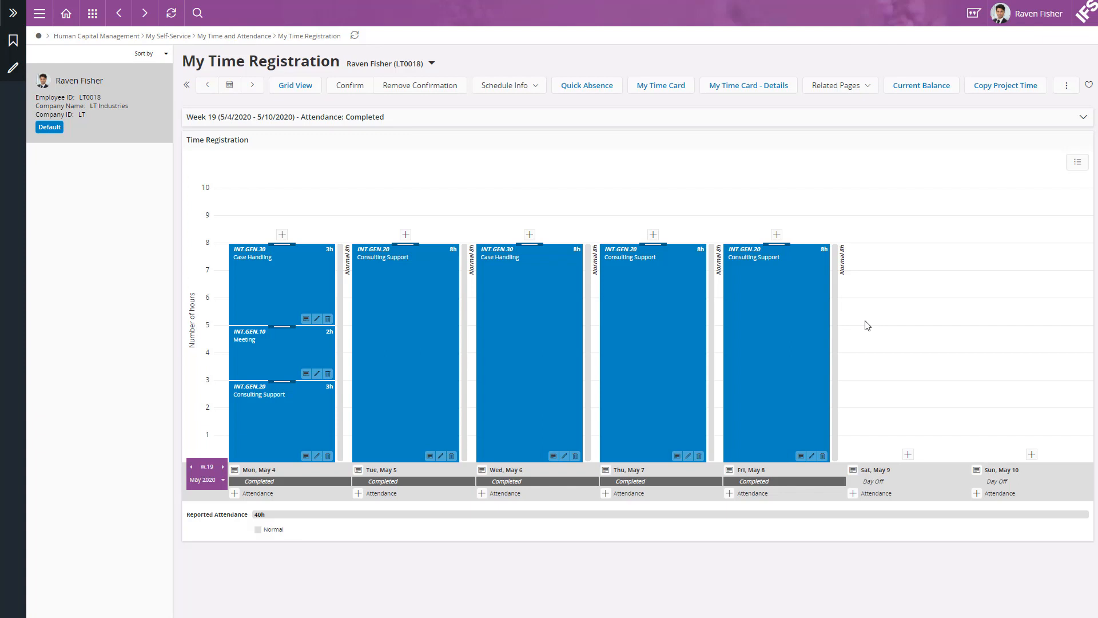
mouse_move(371, 109)
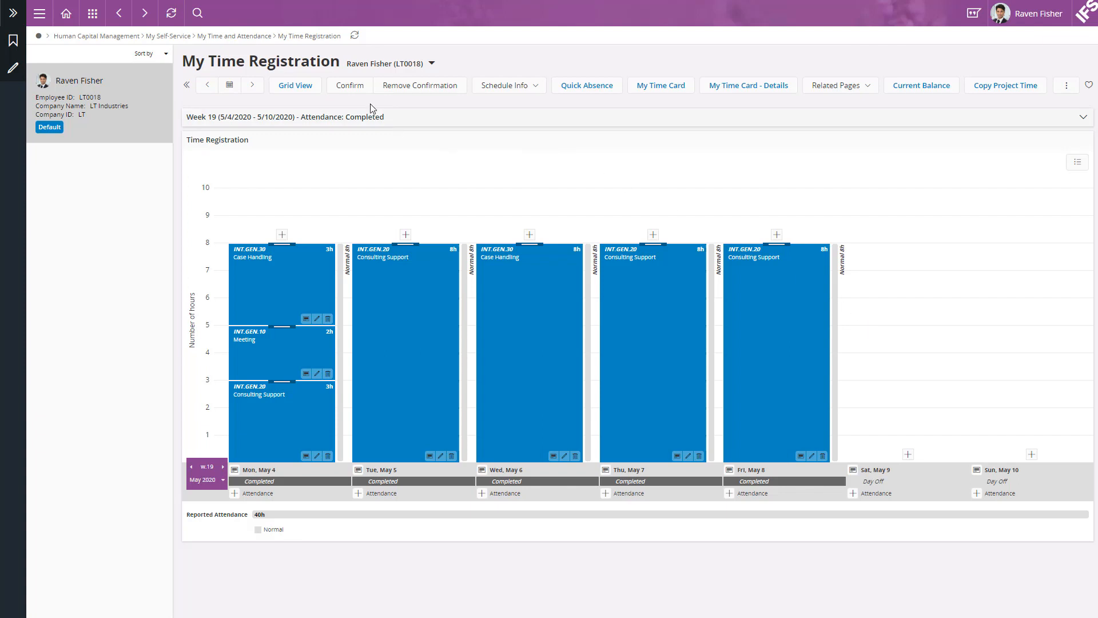
- Start confirming a period of reported time from the Confirm command
left_click(349, 84)
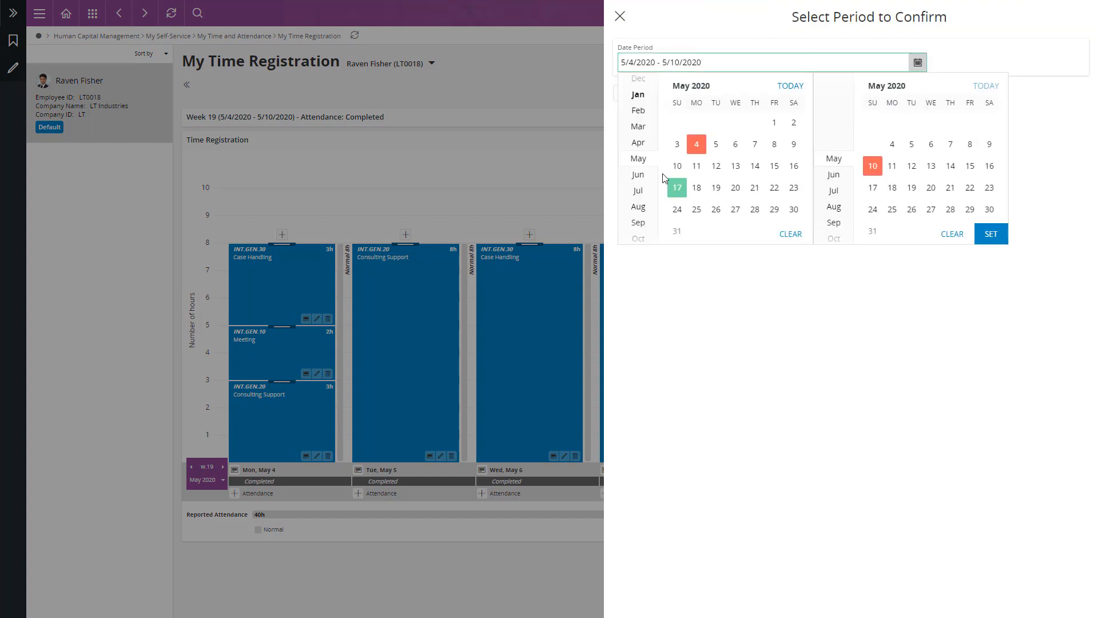
- Set the confirmation period to start April 27 through 5/10/2020 and confirm
left_click(696, 210)
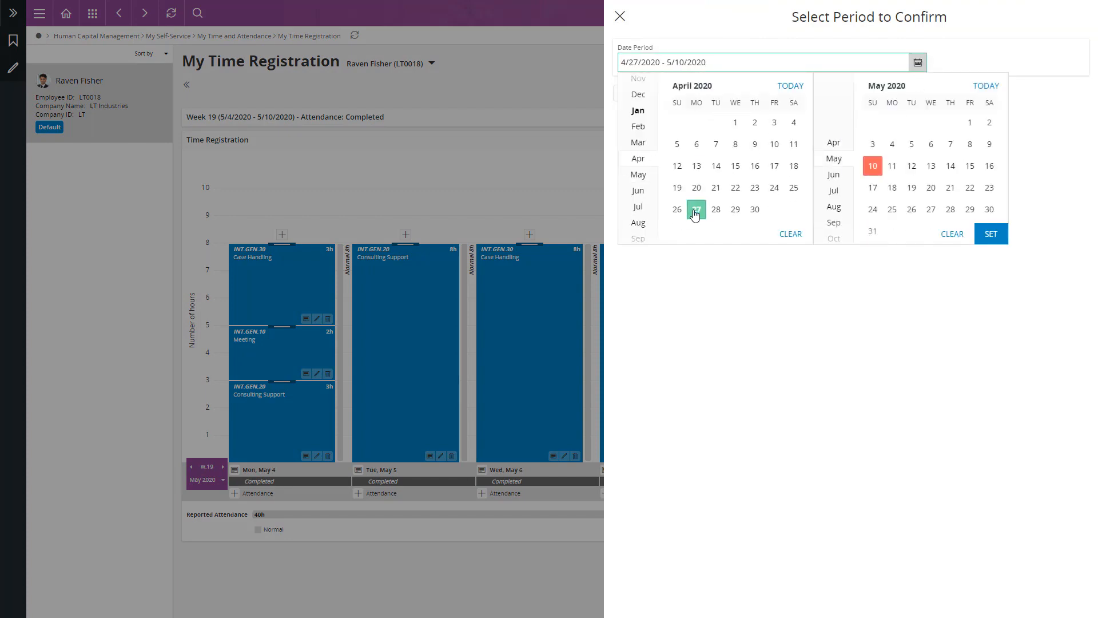
left_click(990, 234)
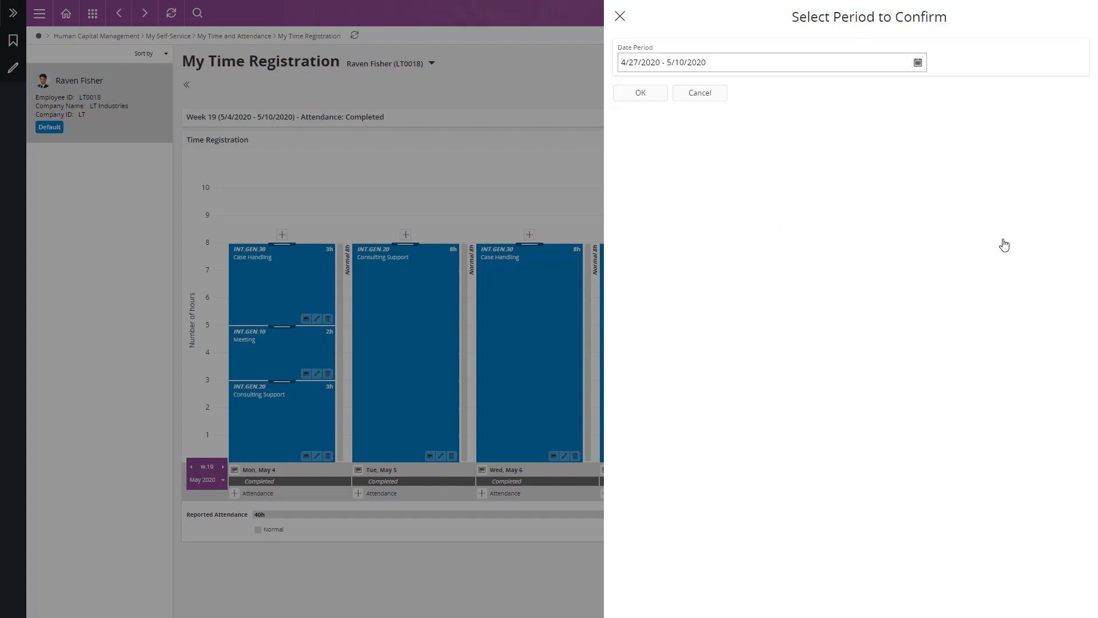
mouse_move(671, 159)
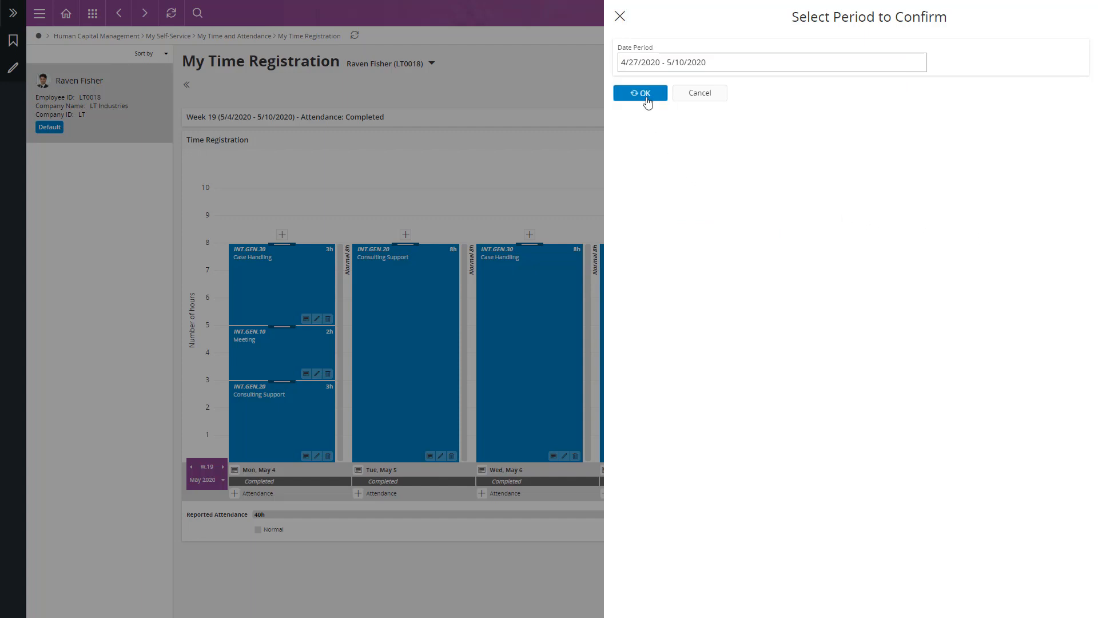
left_click(639, 92)
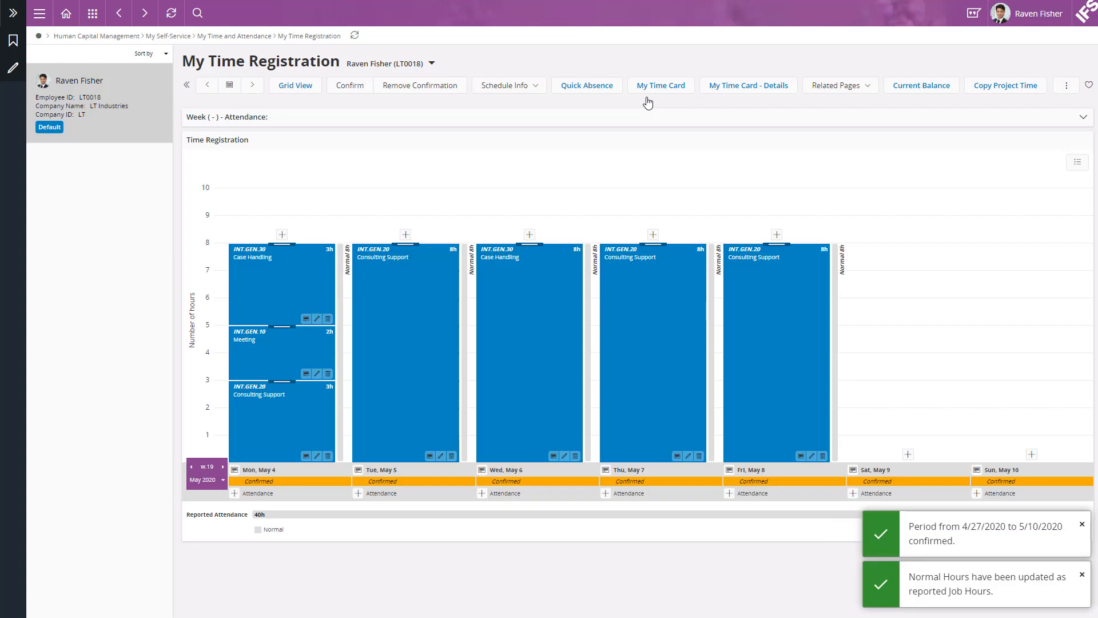